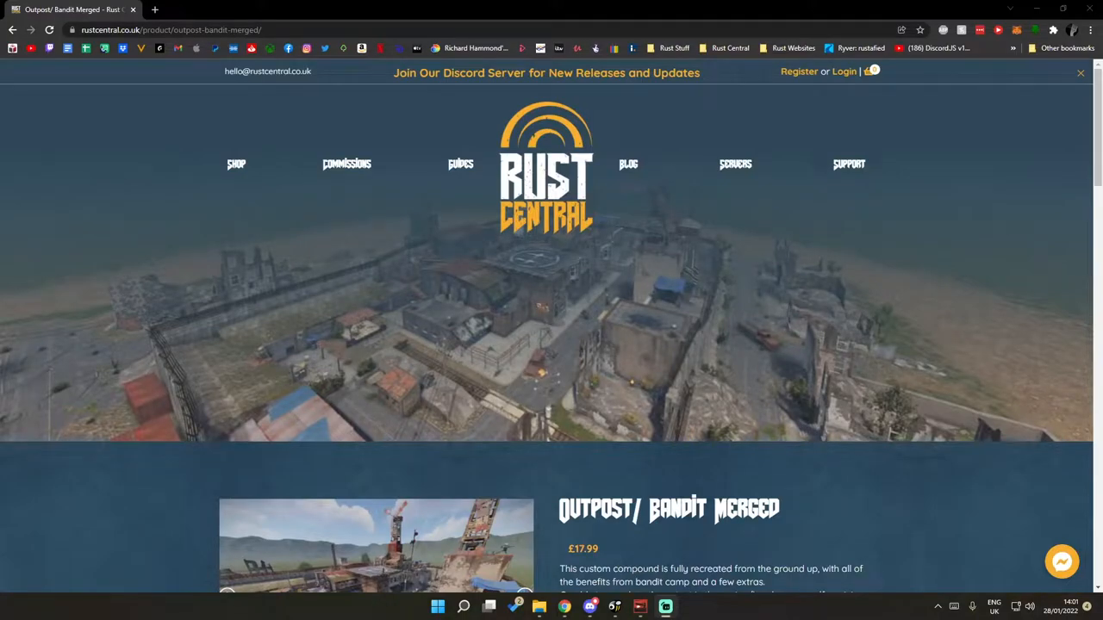
mouse_move(606, 382)
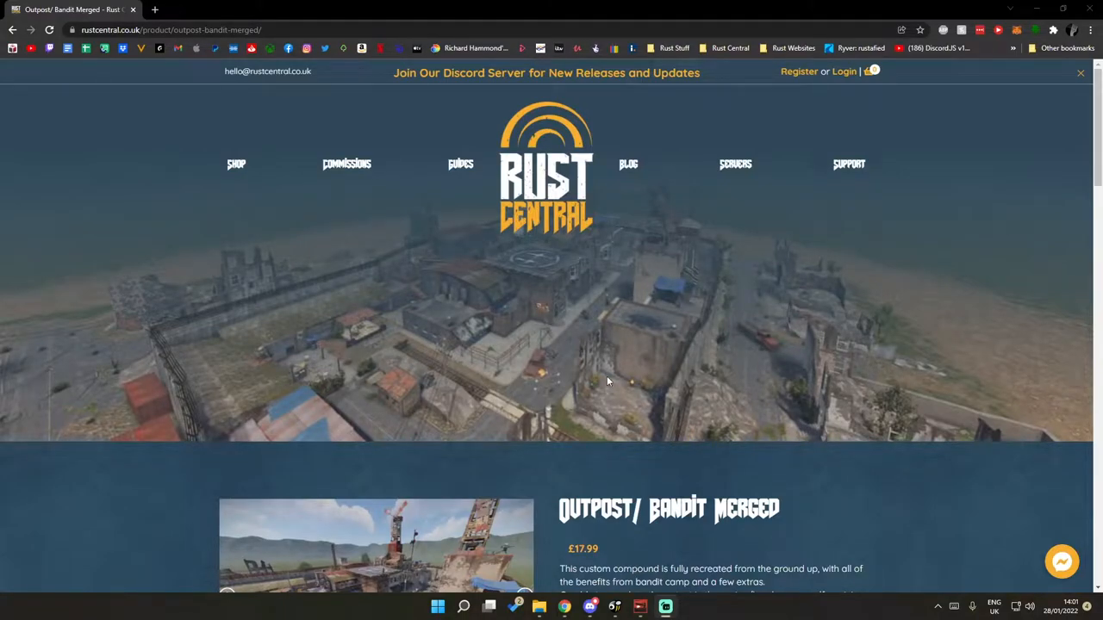
mouse_move(634, 284)
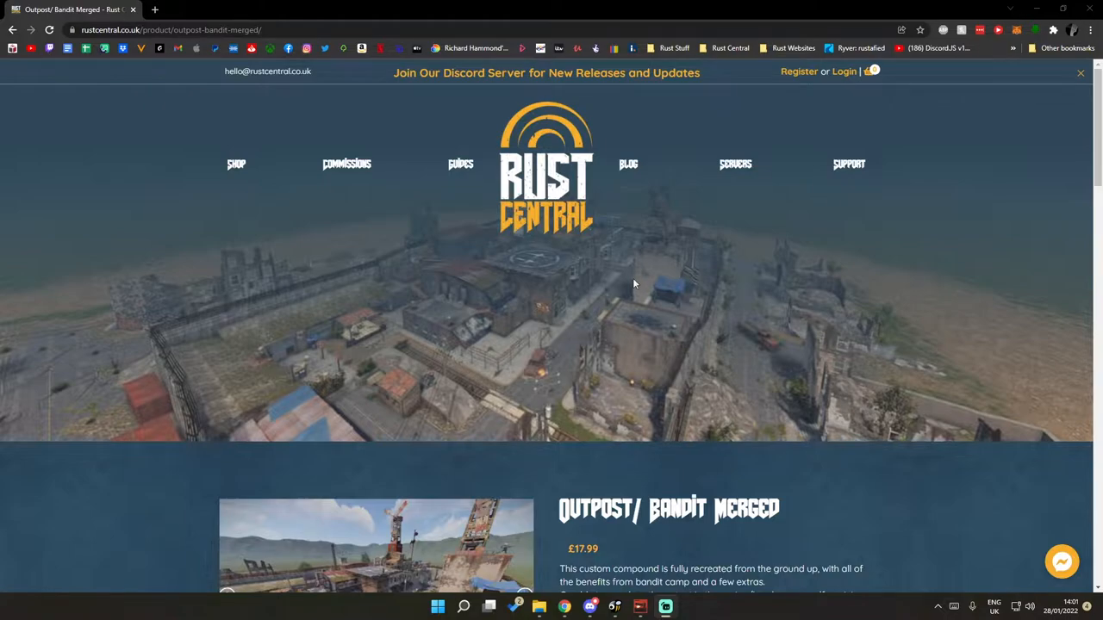
- Scroll the Rust Central product page down to the Outpost/Bandit Merged details and description
scroll("down", 3)
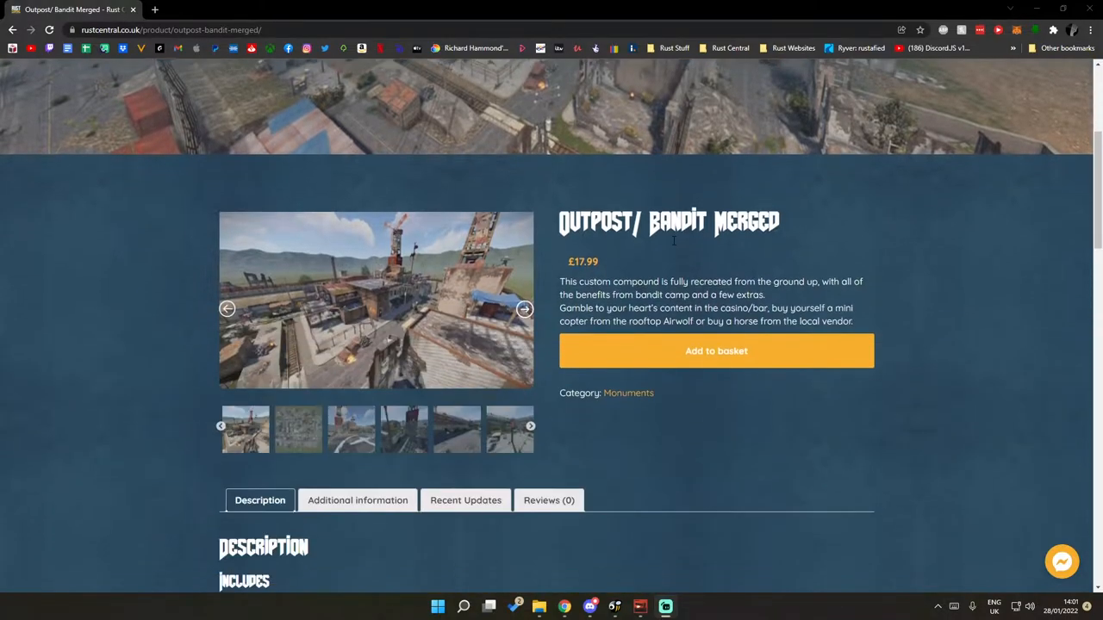
scroll("down", 3)
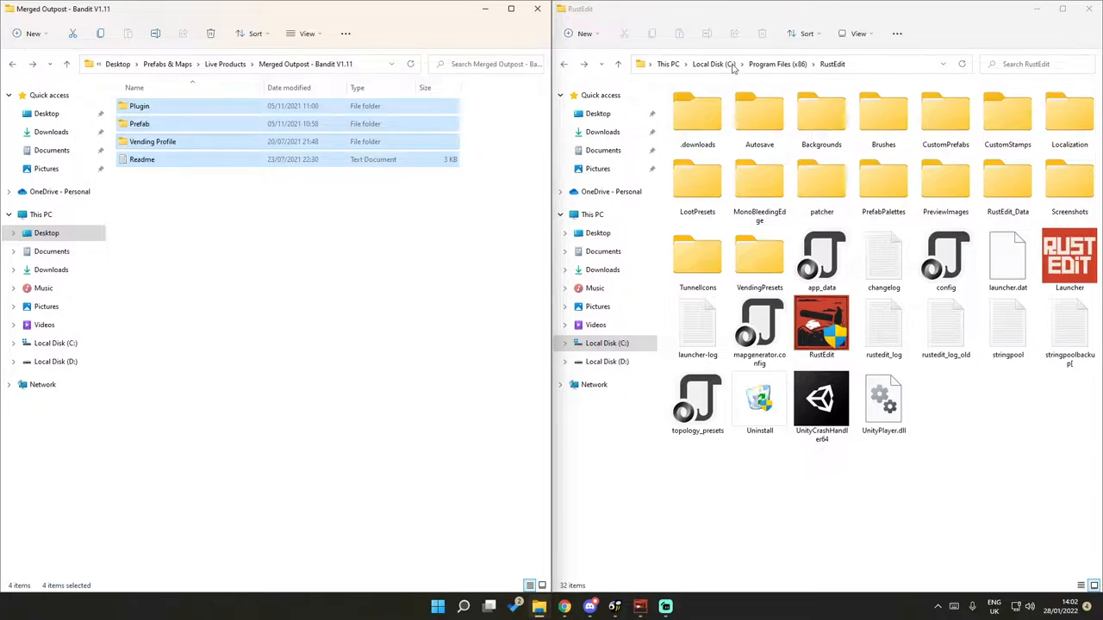
- Copy the merged outpost's Prefab folder contents into RustEdit's CustomPrefabs folder
left_click(141, 124)
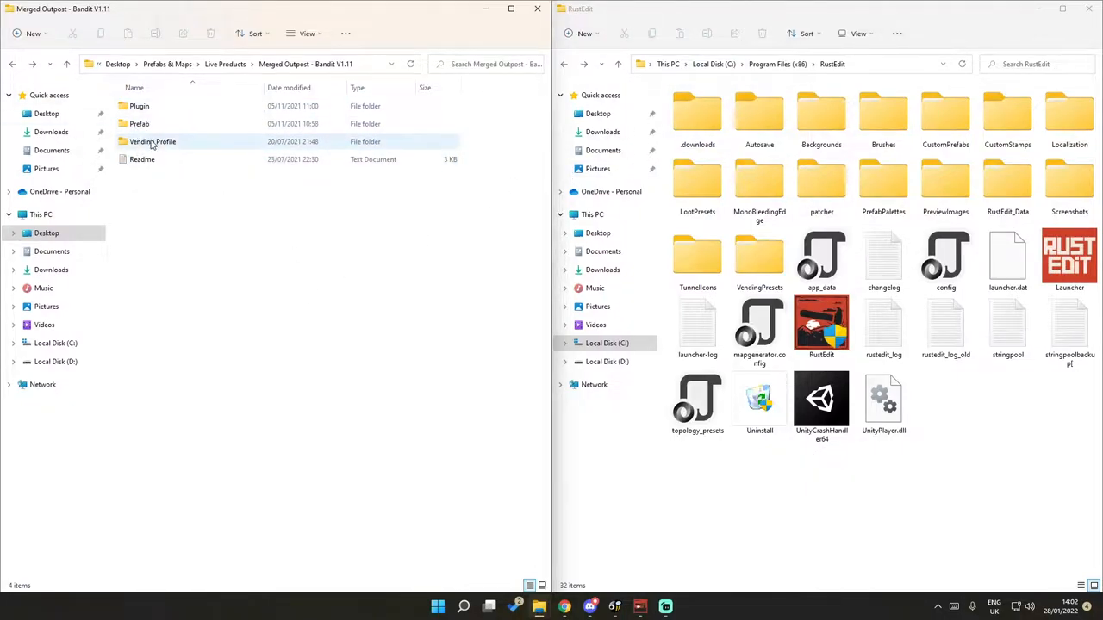
left_click(138, 124)
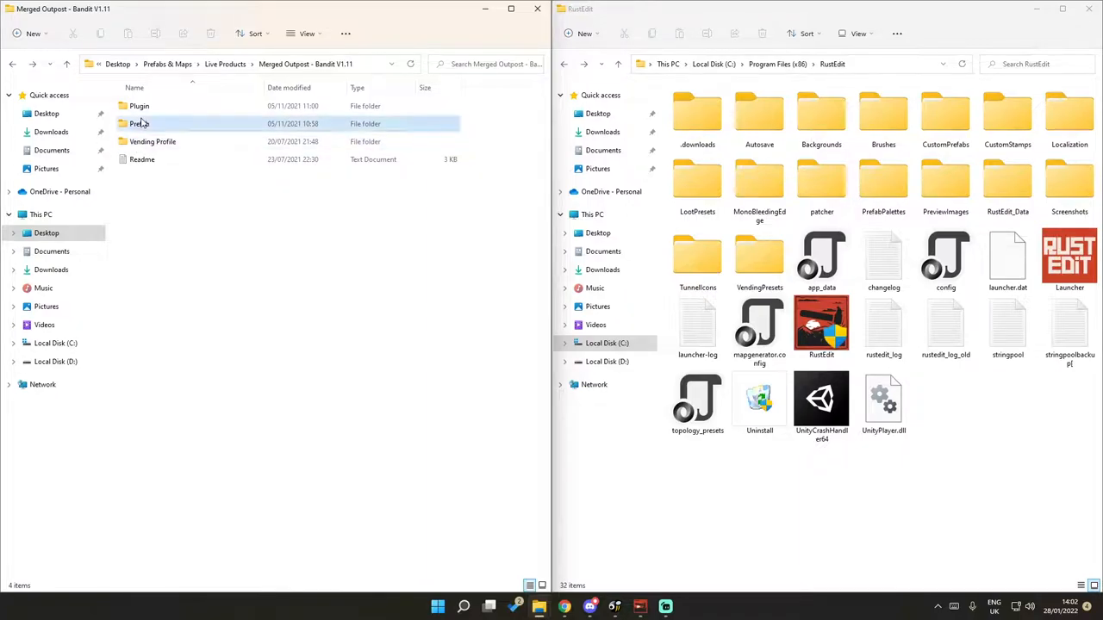
double_click(138, 124)
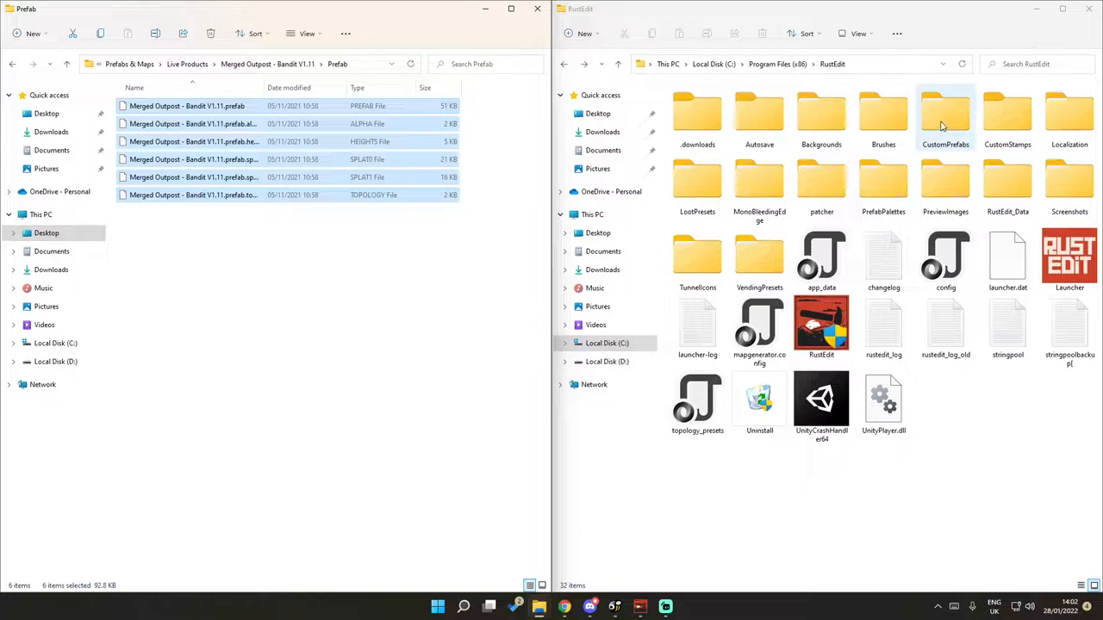
left_click(944, 112)
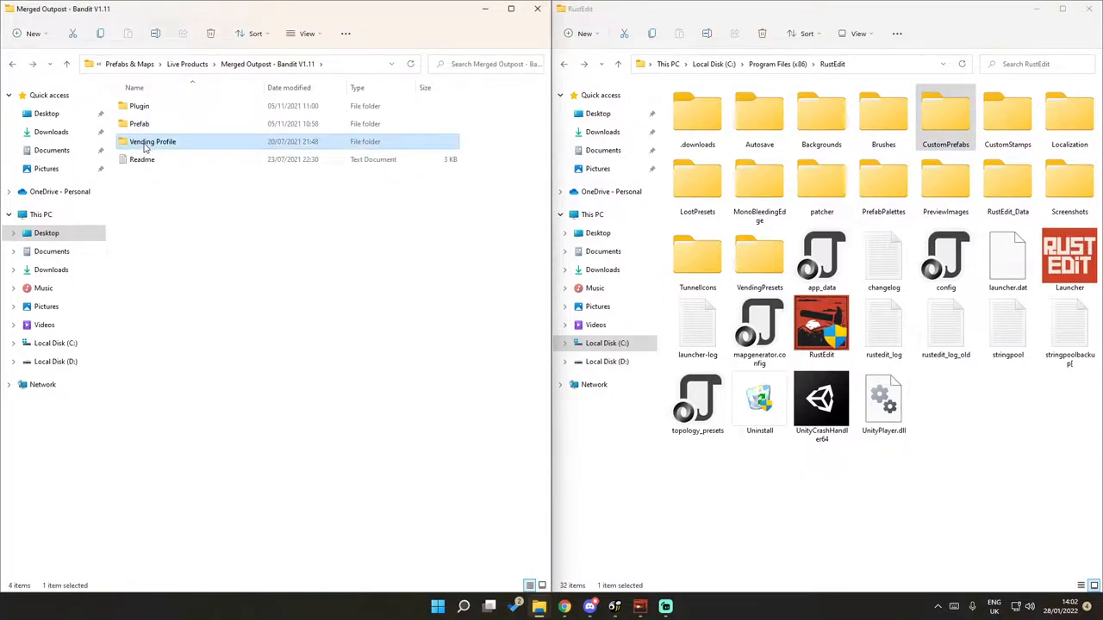
- Copy Stables.vprof from the Vending Profile folder into RustEdit's VendingPresets folder
double_click(152, 141)
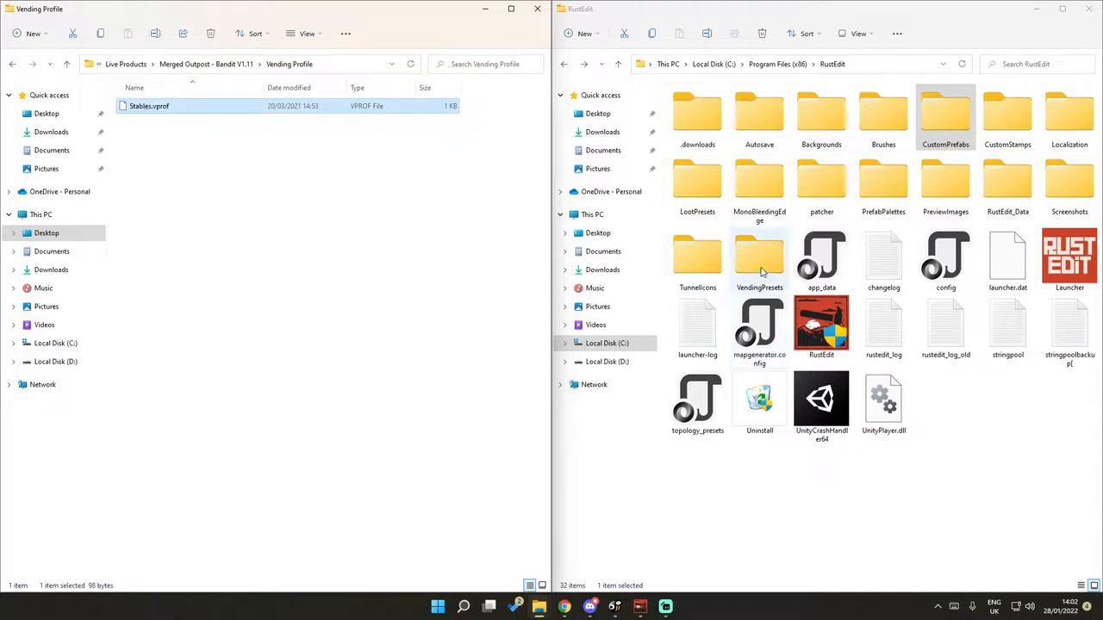
double_click(759, 259)
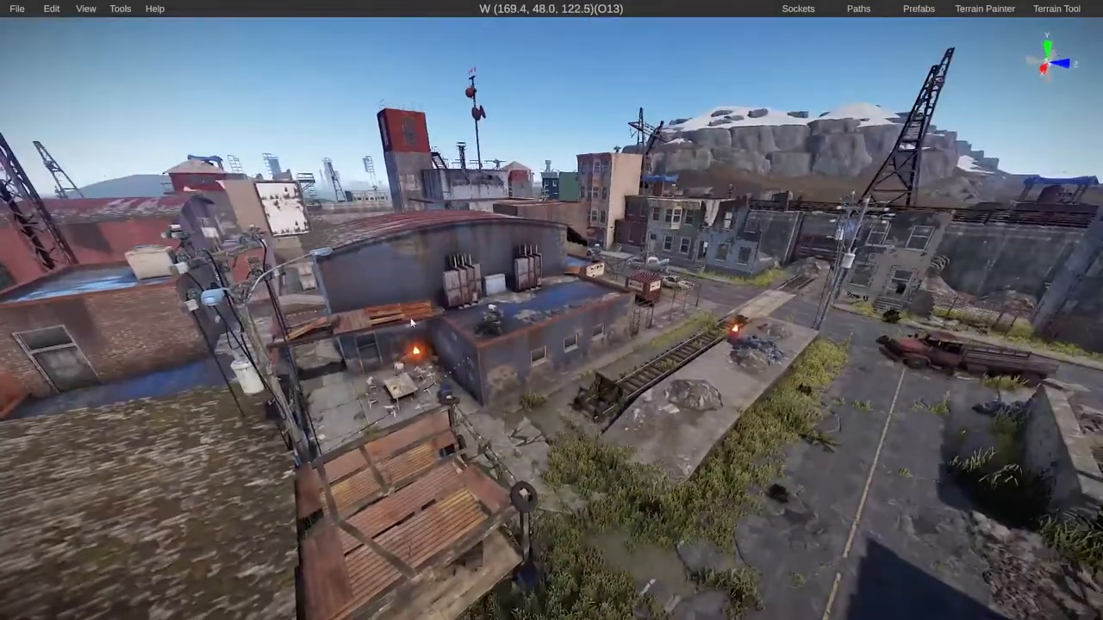
- Place the Merged Outpost - Bandit V1.11 prefab from the Prefab List onto the monument area
left_click(917, 9)
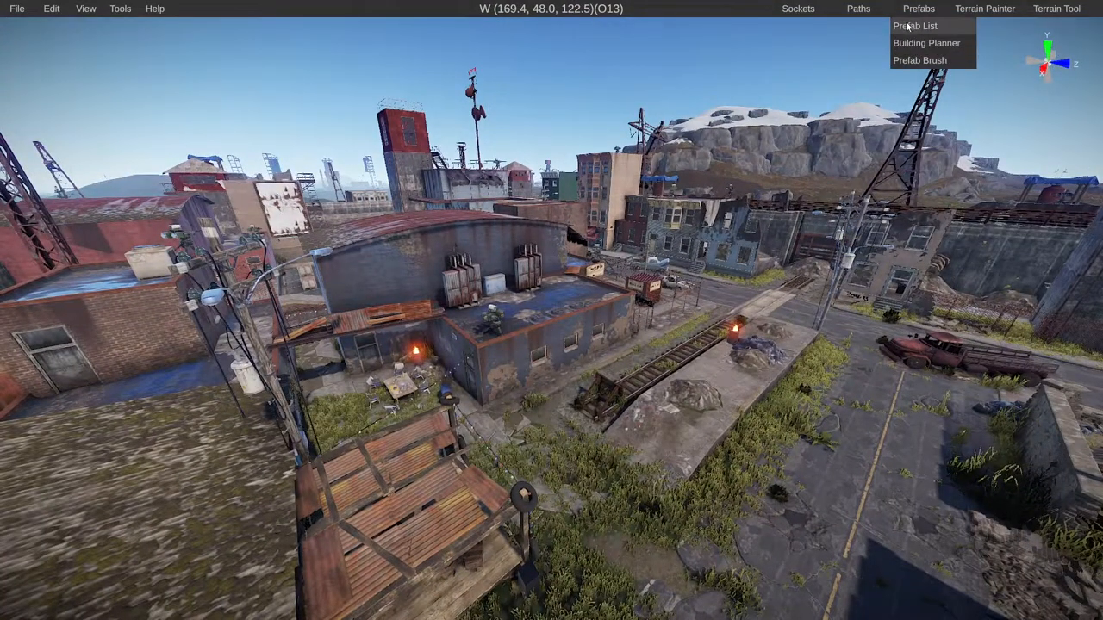
left_click(915, 25)
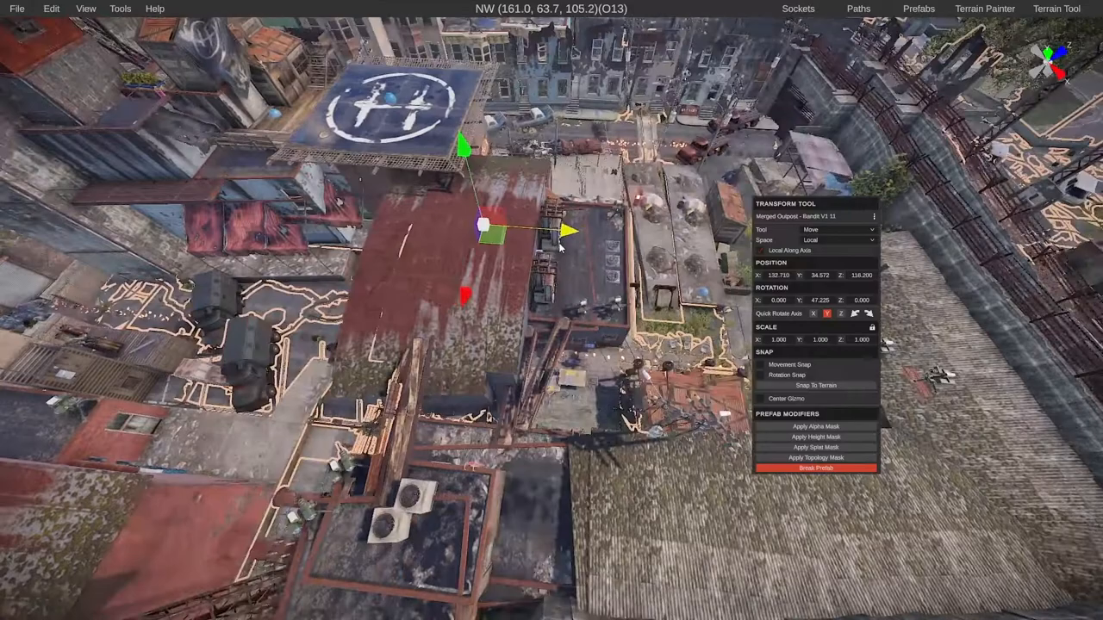
left_click(836, 229)
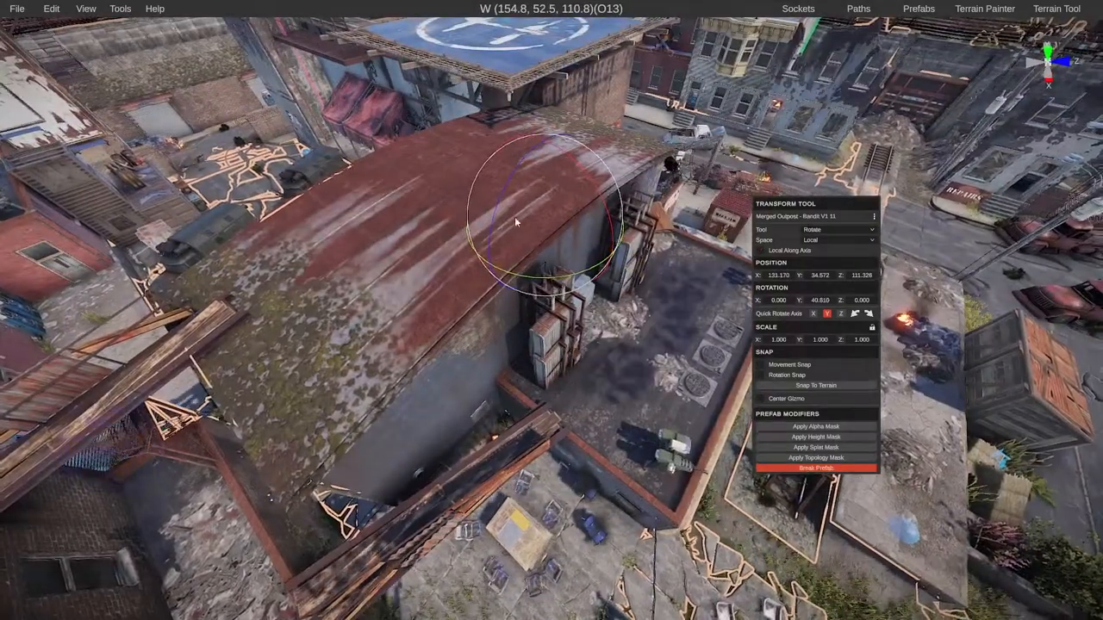
- Rotate the outpost prefab and move it into position among the ruined town's buildings
left_click(841, 230)
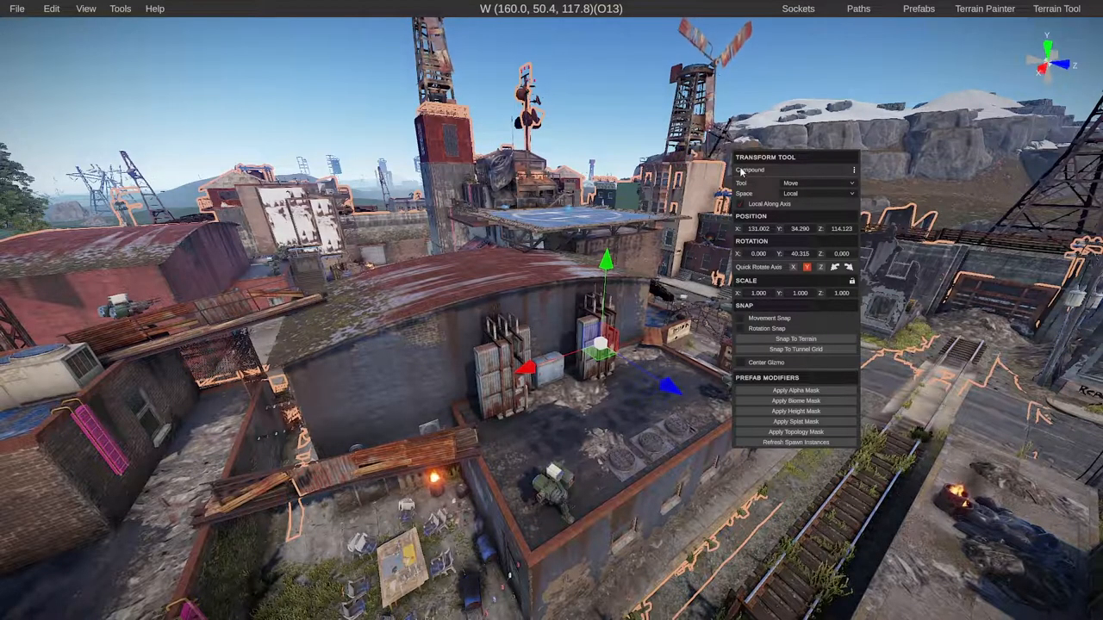
key("Delete")
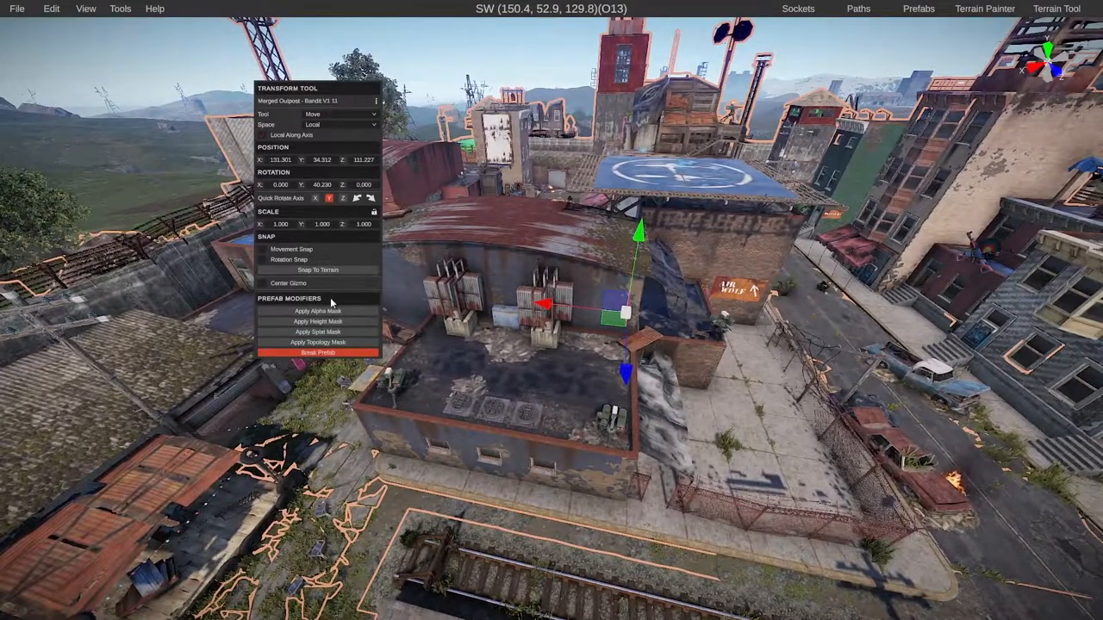
mouse_move(605, 394)
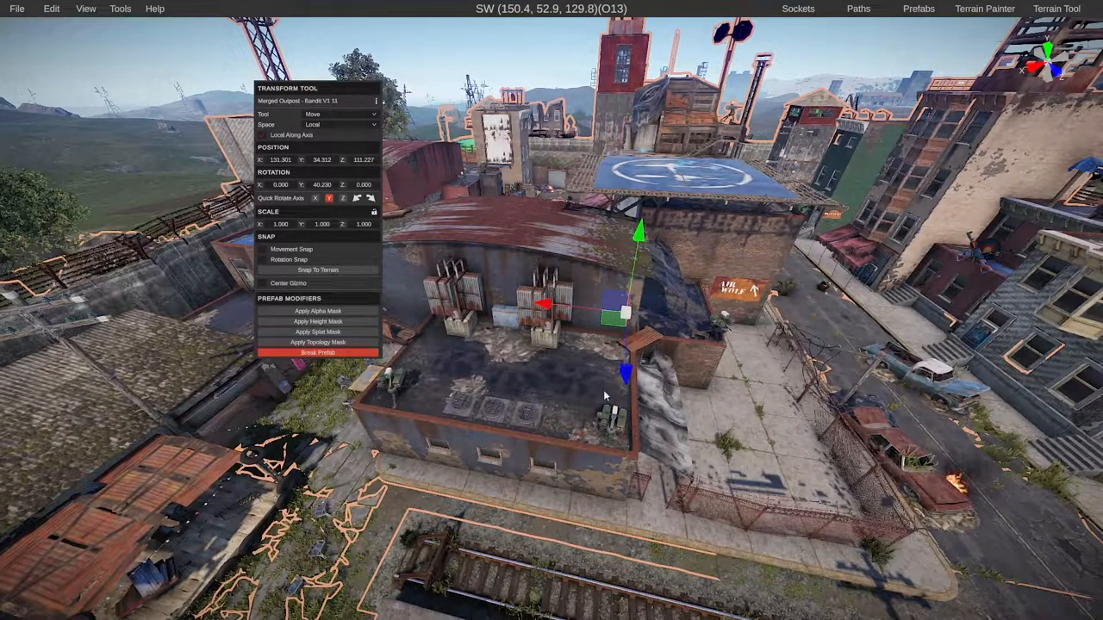
mouse_move(282, 364)
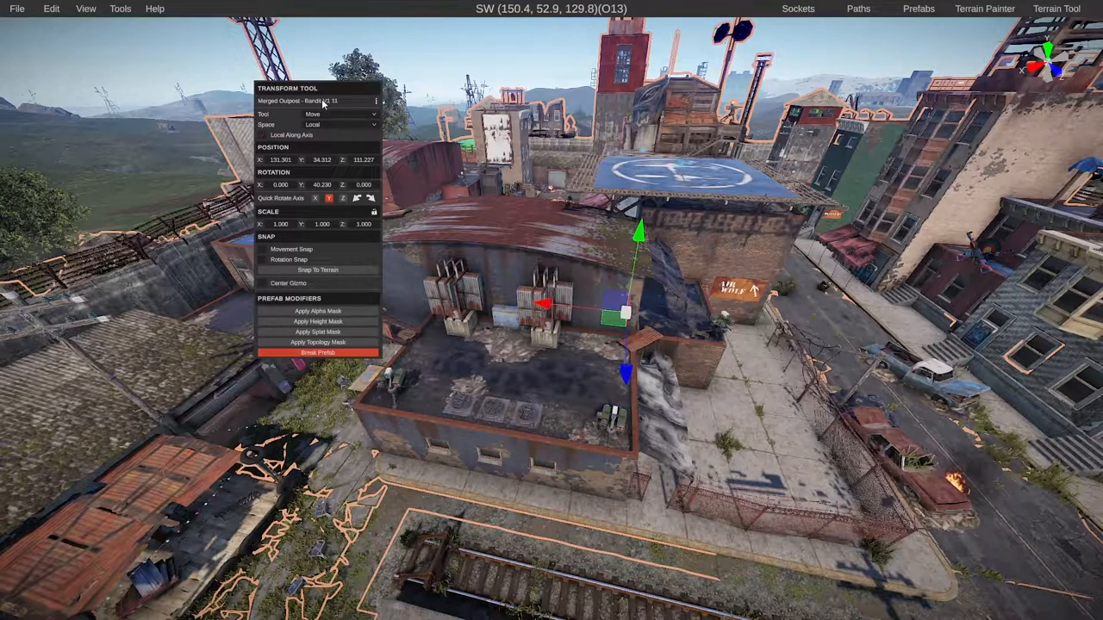
left_click_drag(317, 88, 920, 234)
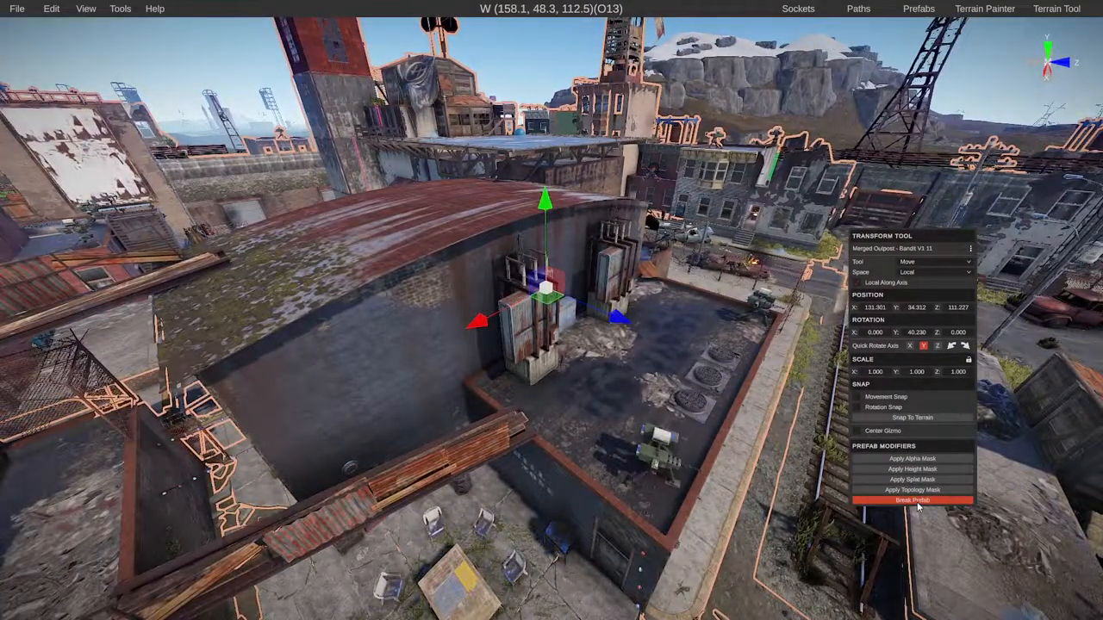
- Break the merged outpost prefab into its individual building objects with Break Prefab
left_click(911, 499)
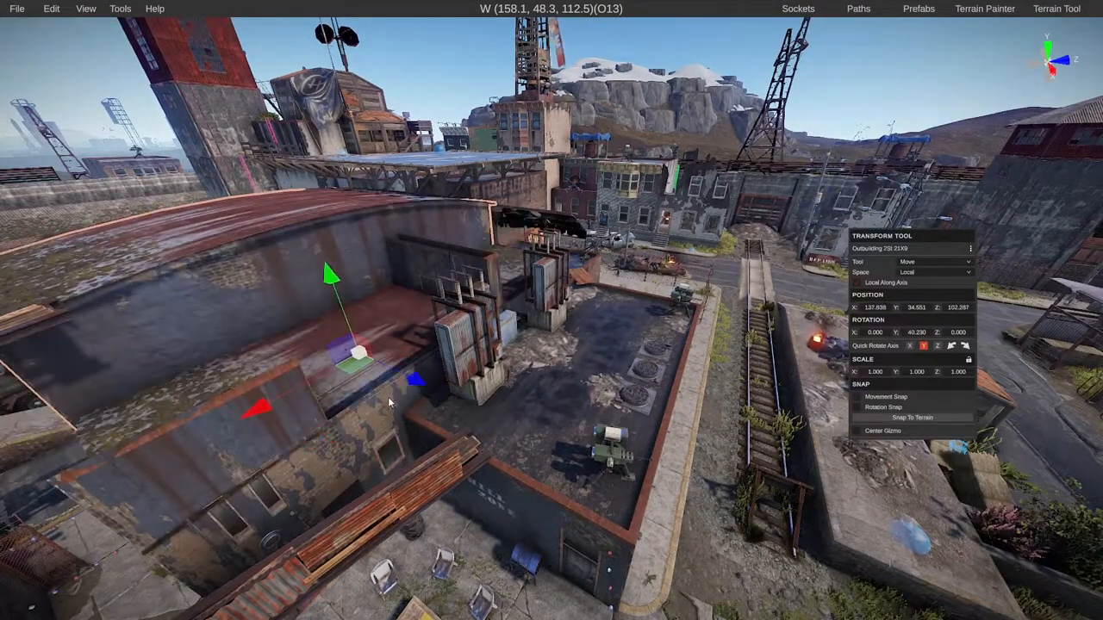
key("ctrl+z")
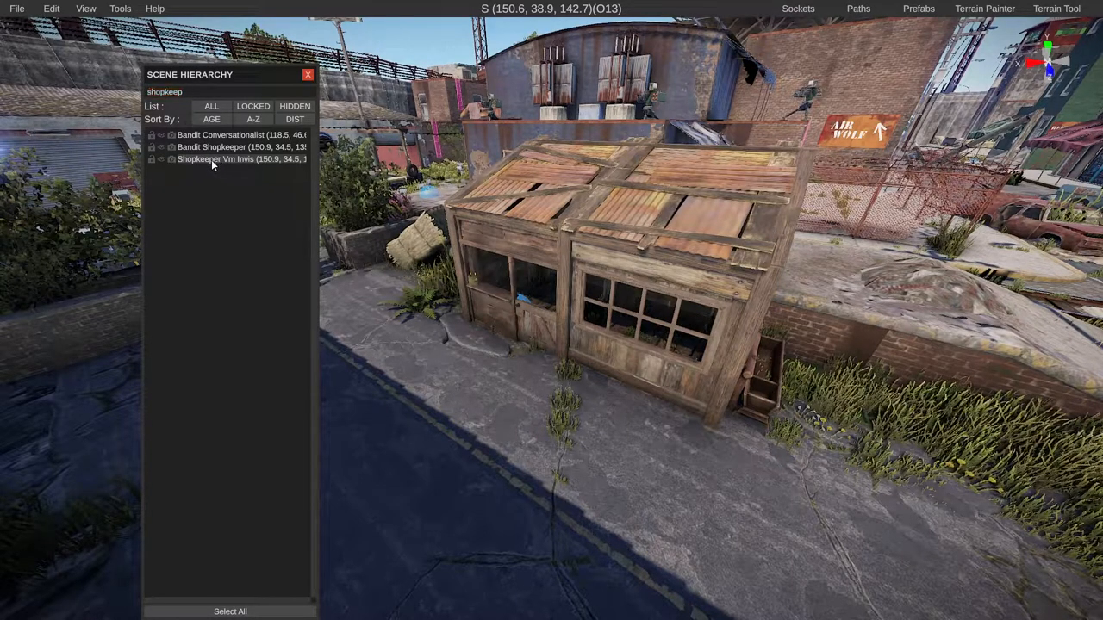
- Assign a custom vending preset to the Shopkeeper Vm Invis vending machine
left_click(217, 158)
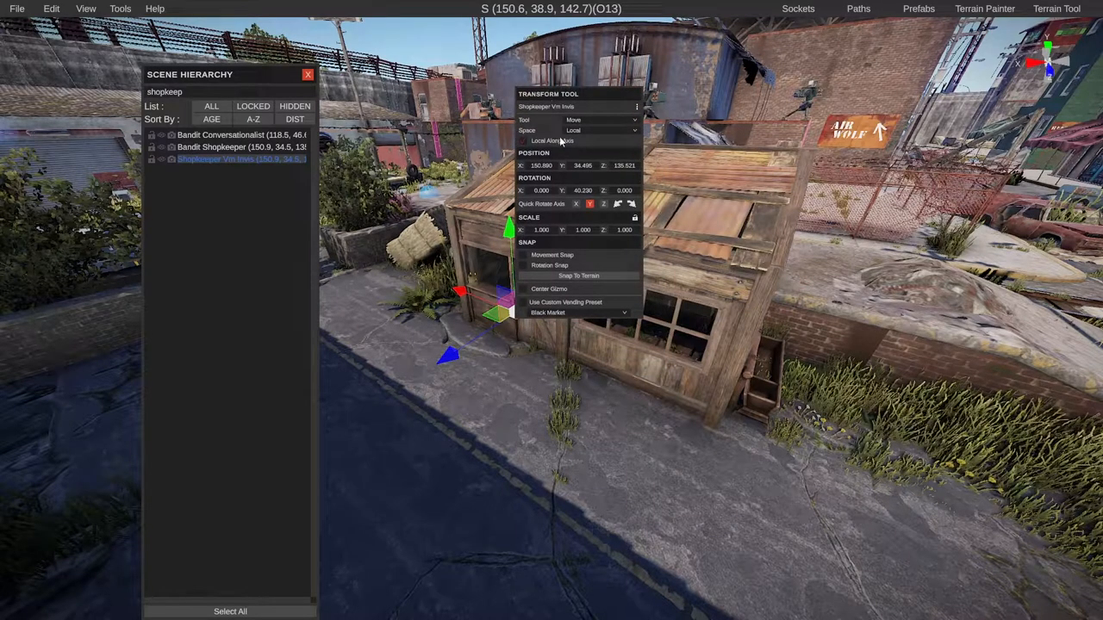
mouse_move(537, 307)
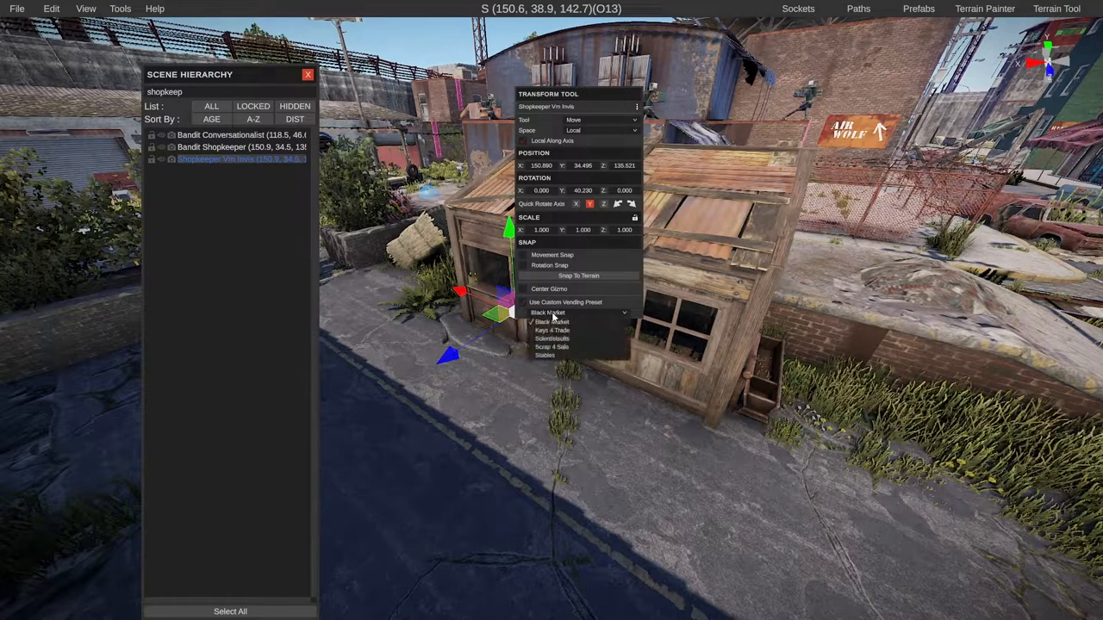
left_click(545, 355)
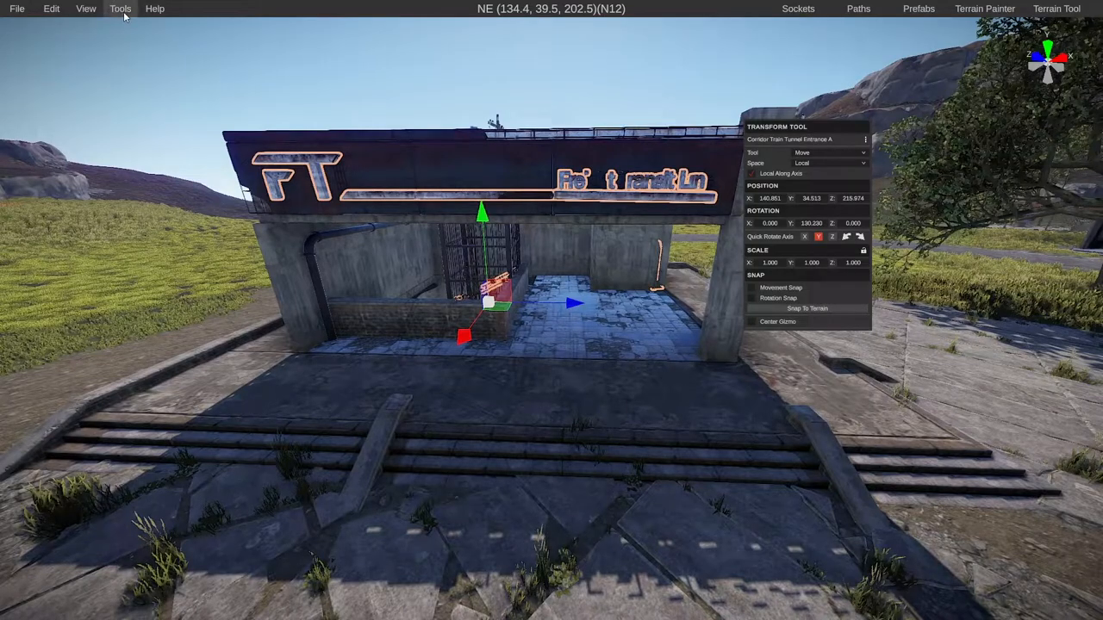
mouse_move(145, 55)
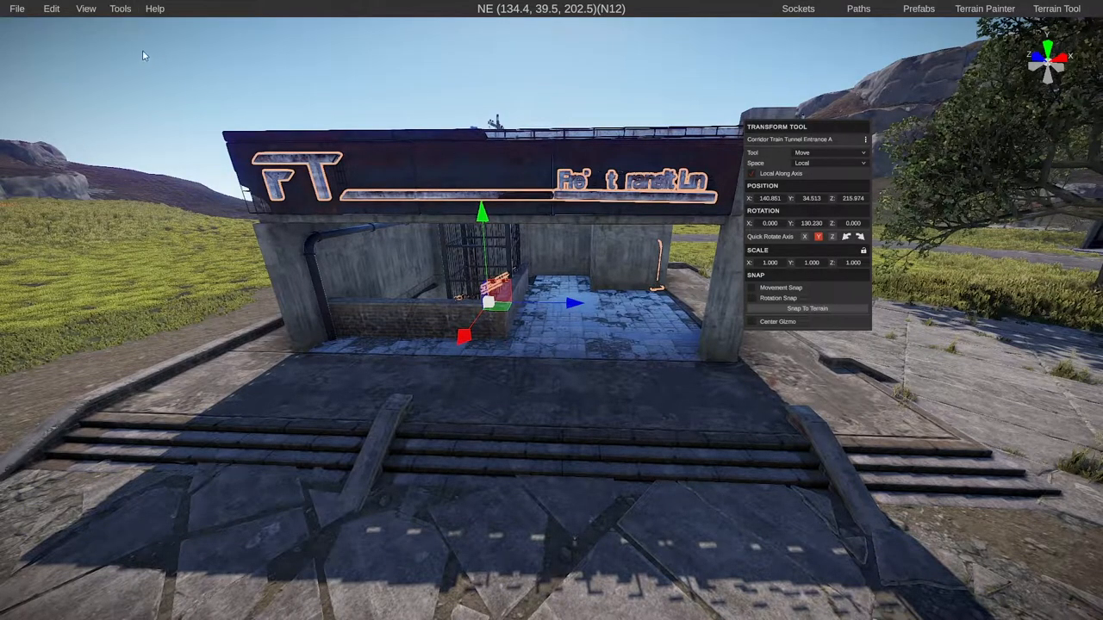
- Replace the Corridor Train Tunnel Entrance A with the Entrance Monuments A prefab and confirm
left_click(121, 9)
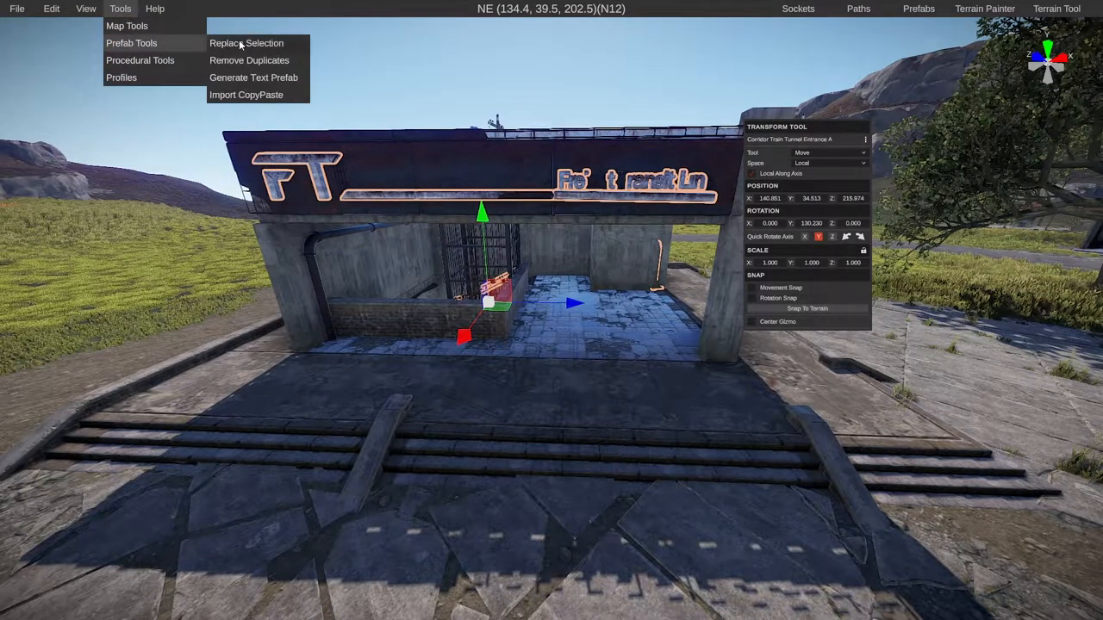
left_click(247, 43)
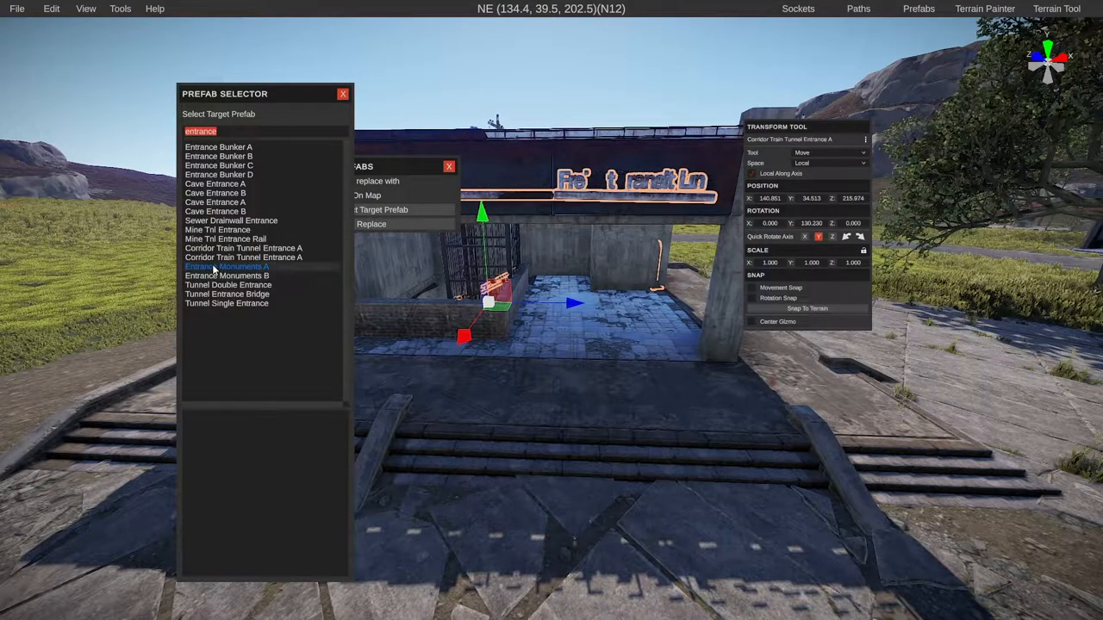
left_click(226, 265)
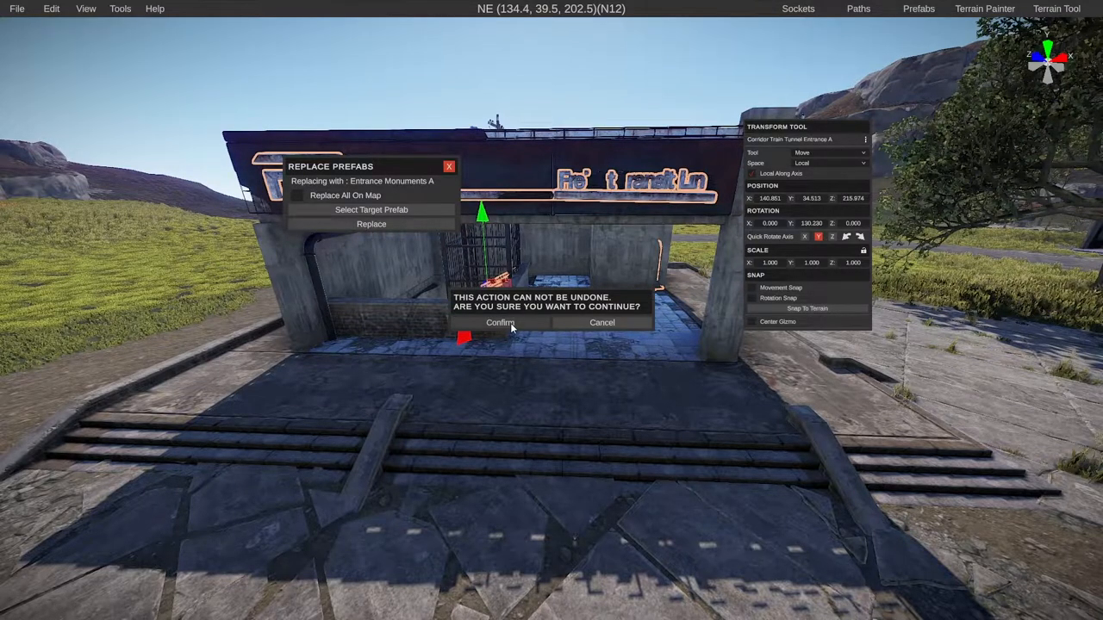
left_click(500, 323)
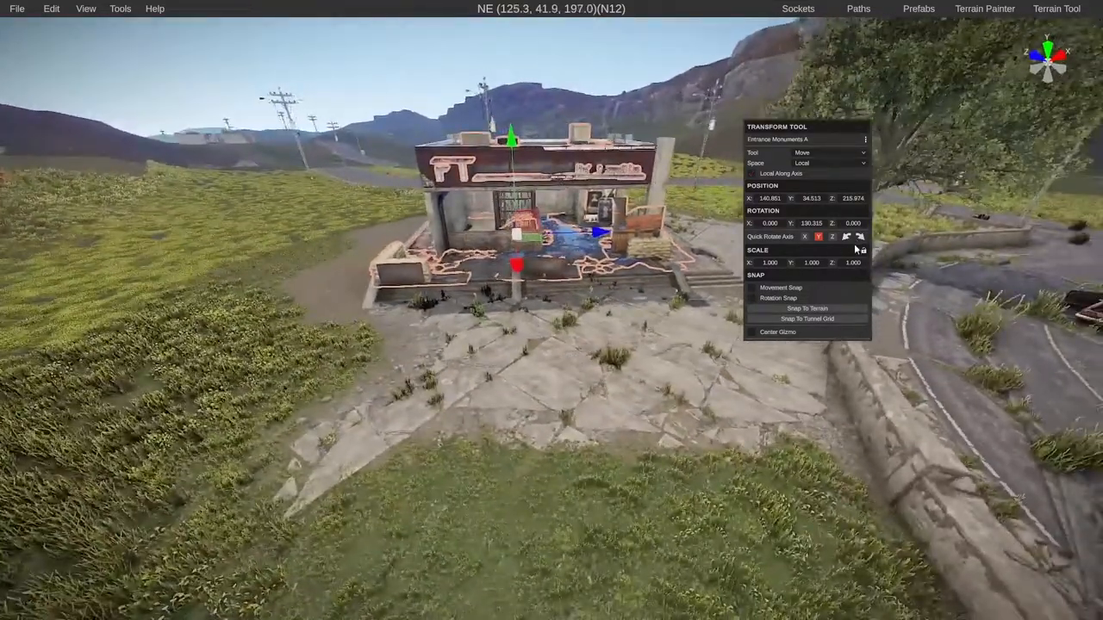
- Snap the Entrance Monuments A prefab to the underground tunnel grid
left_click(819, 236)
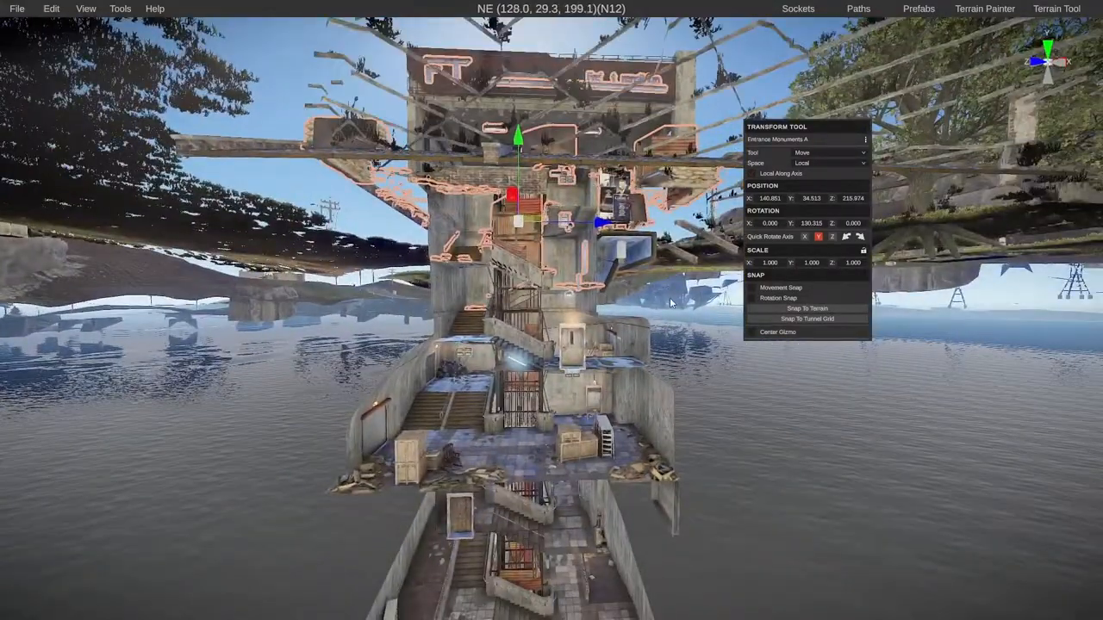
left_click(807, 319)
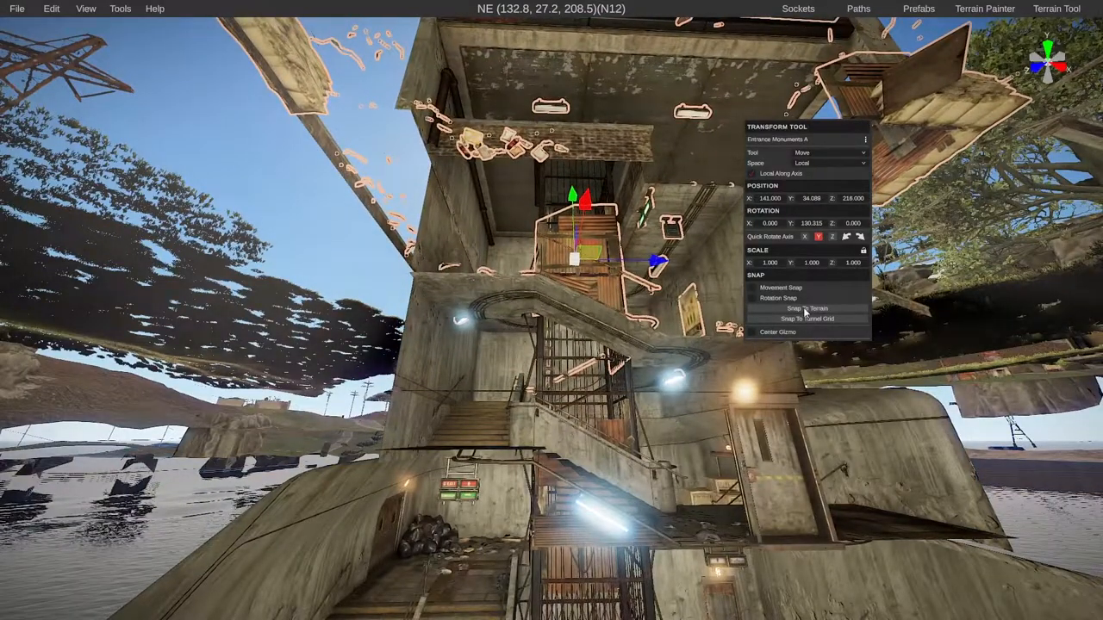
left_click(806, 319)
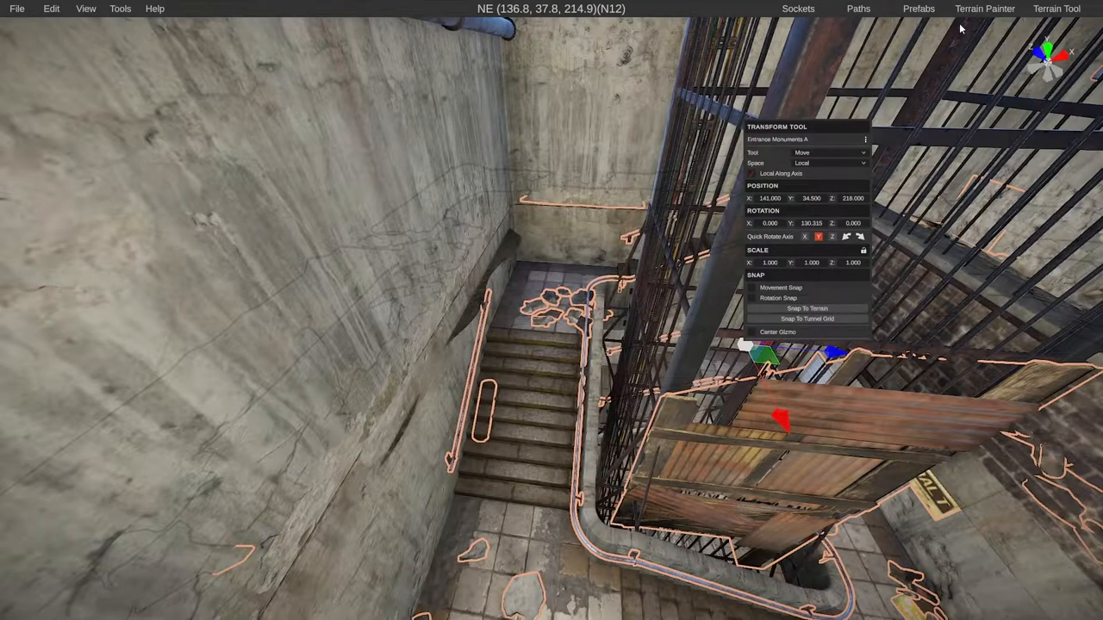
- Paint the Alpha layer over the entrance stairwell so the subway passage opens through the terrain
left_click(984, 9)
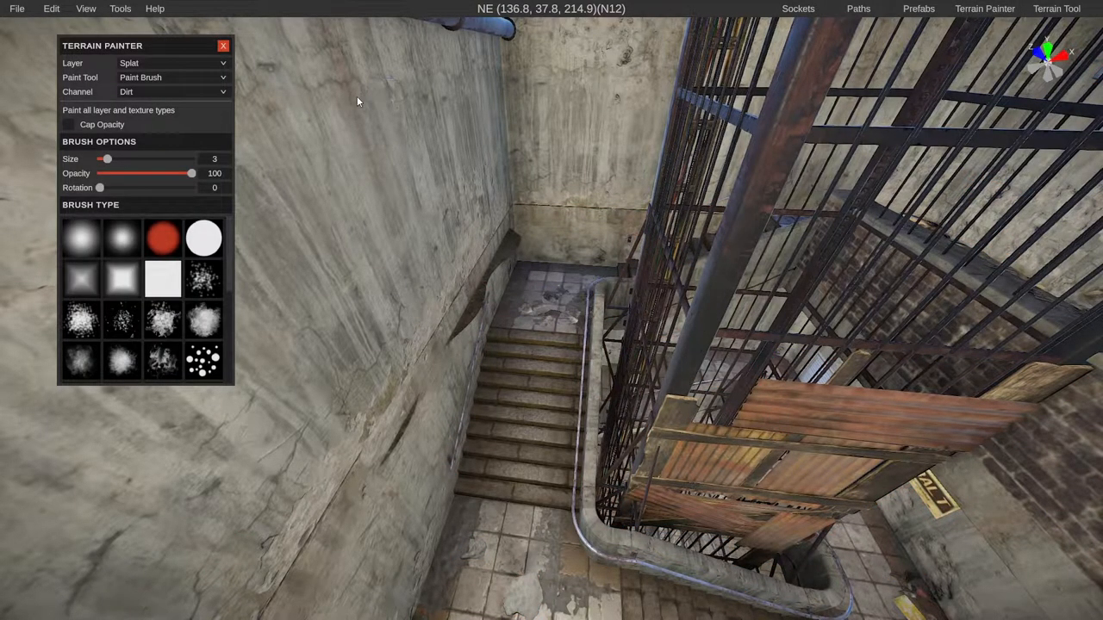
left_click(173, 62)
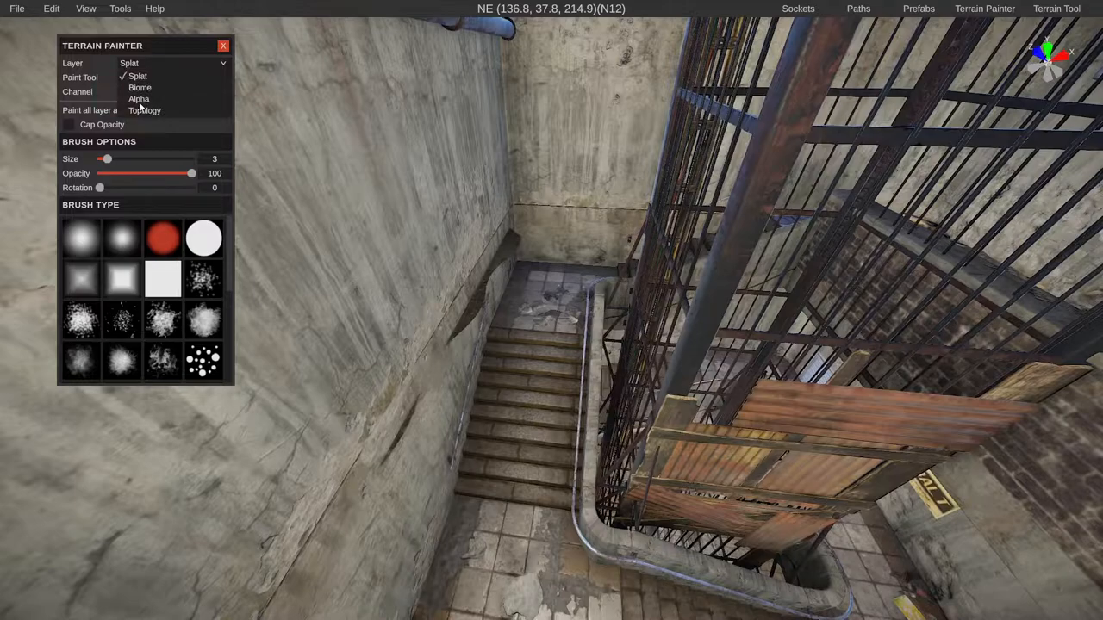
left_click(137, 99)
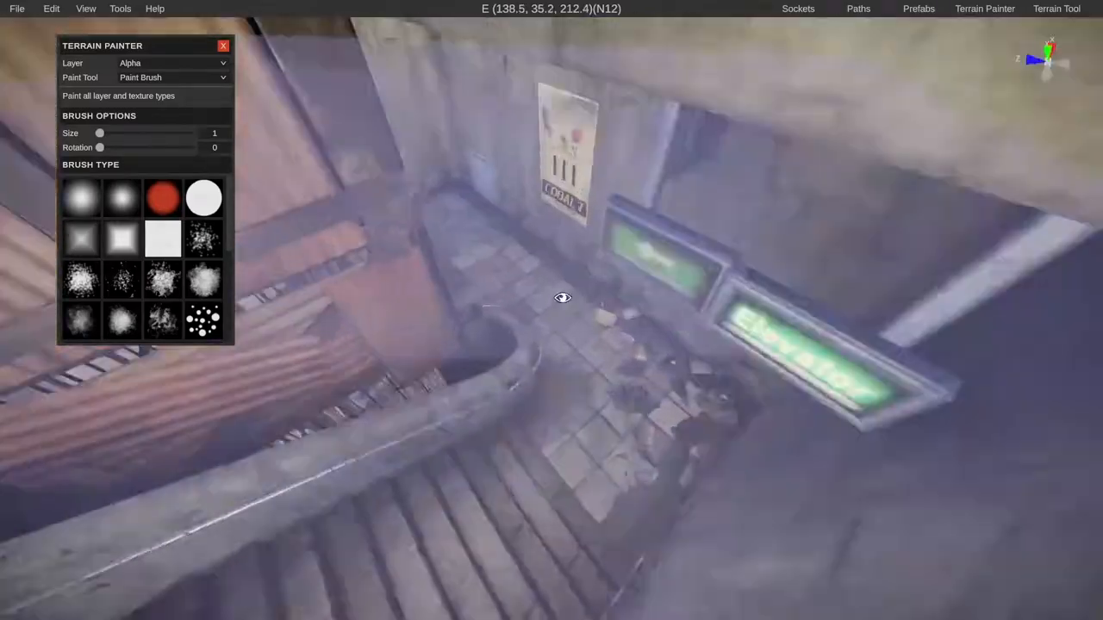
left_click_drag(560, 297, 370, 235)
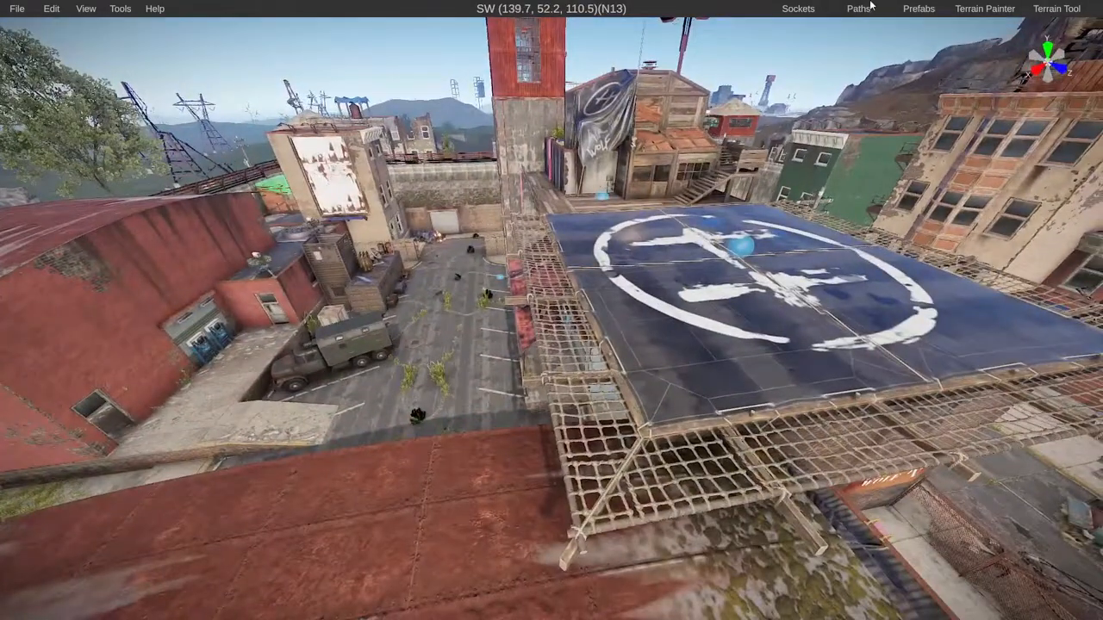
- Place a Monument Marker prefab on the outpost's helipad rooftop
left_click(917, 9)
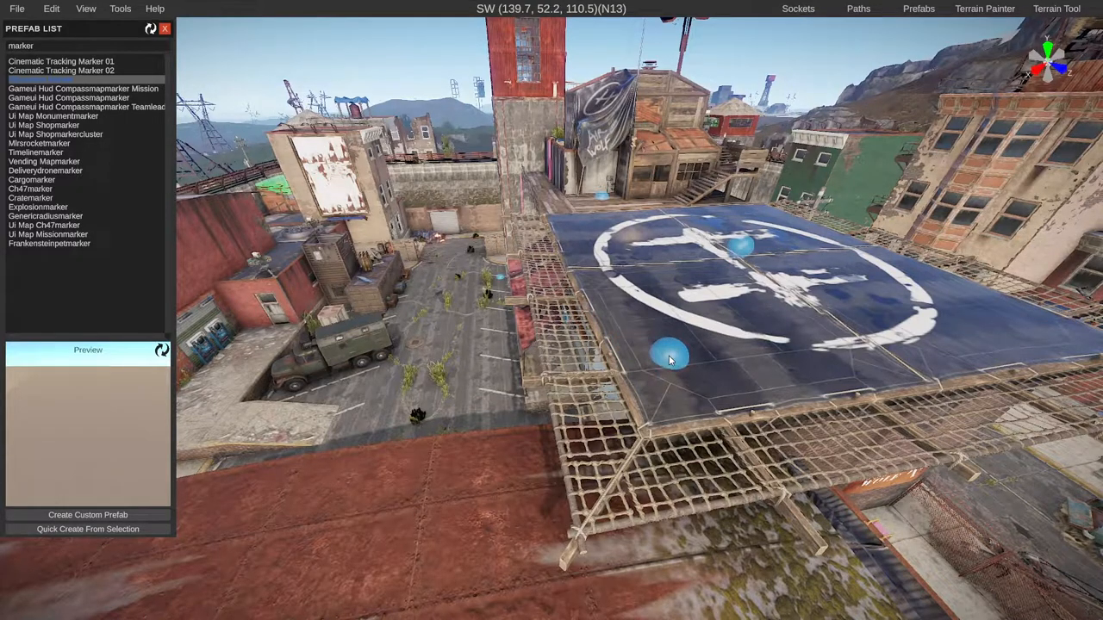
left_click(41, 79)
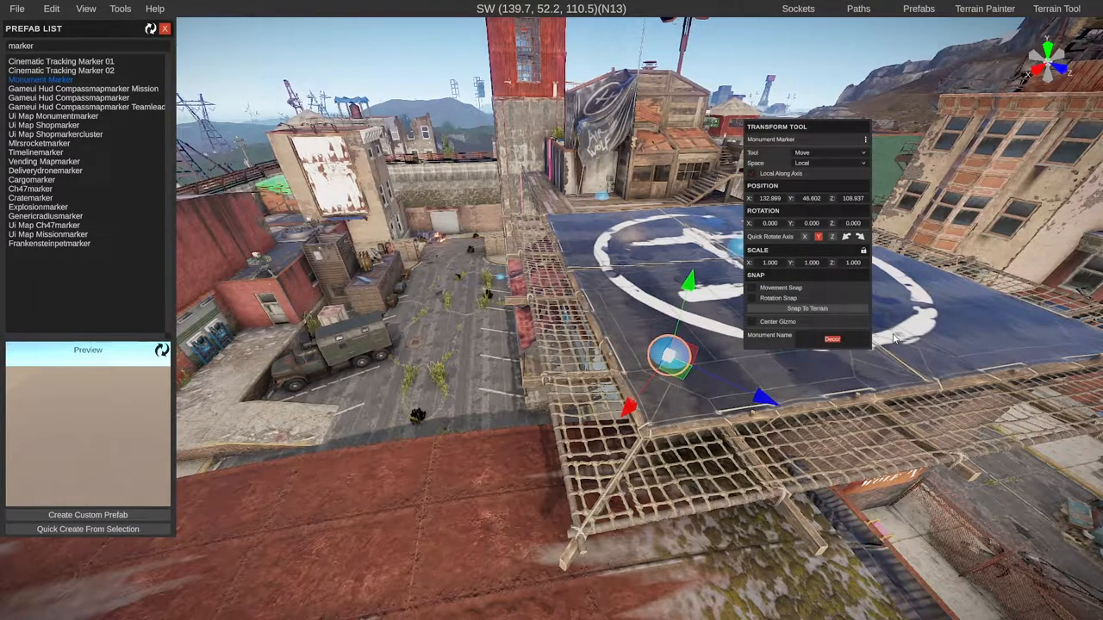
mouse_move(806, 309)
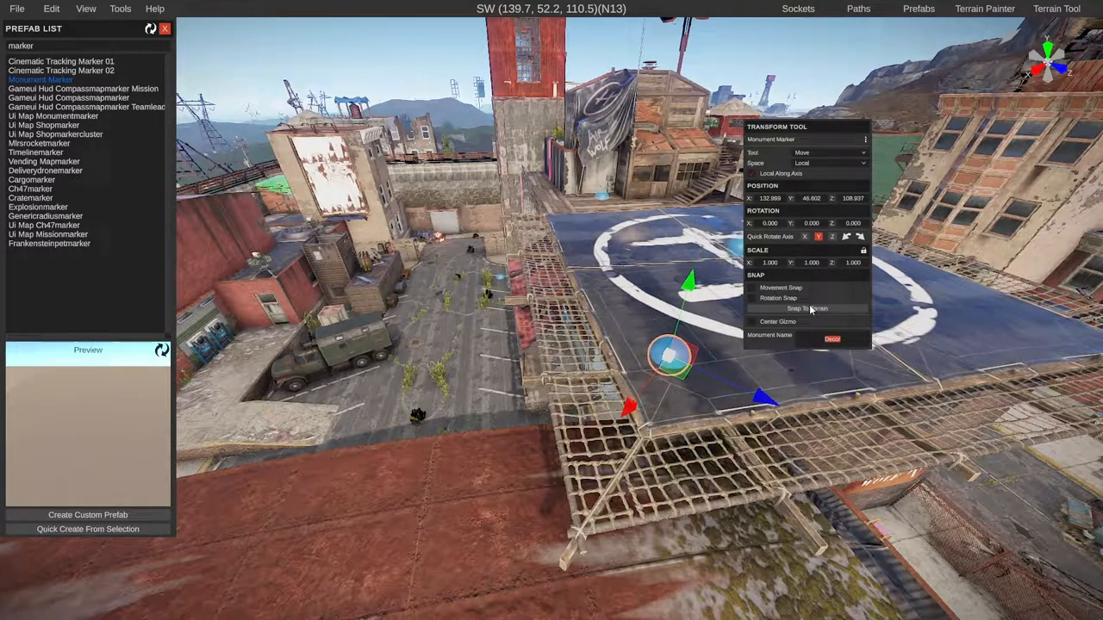